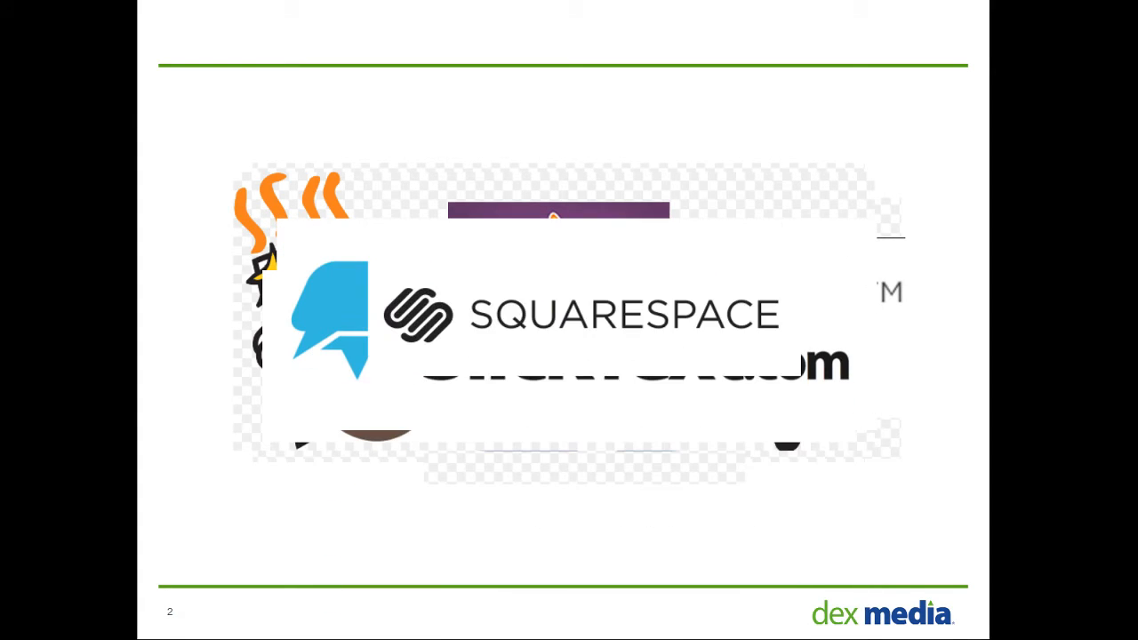
Advance the slideshow to slide 3 showing sample websites and the devices graphic
key("right")
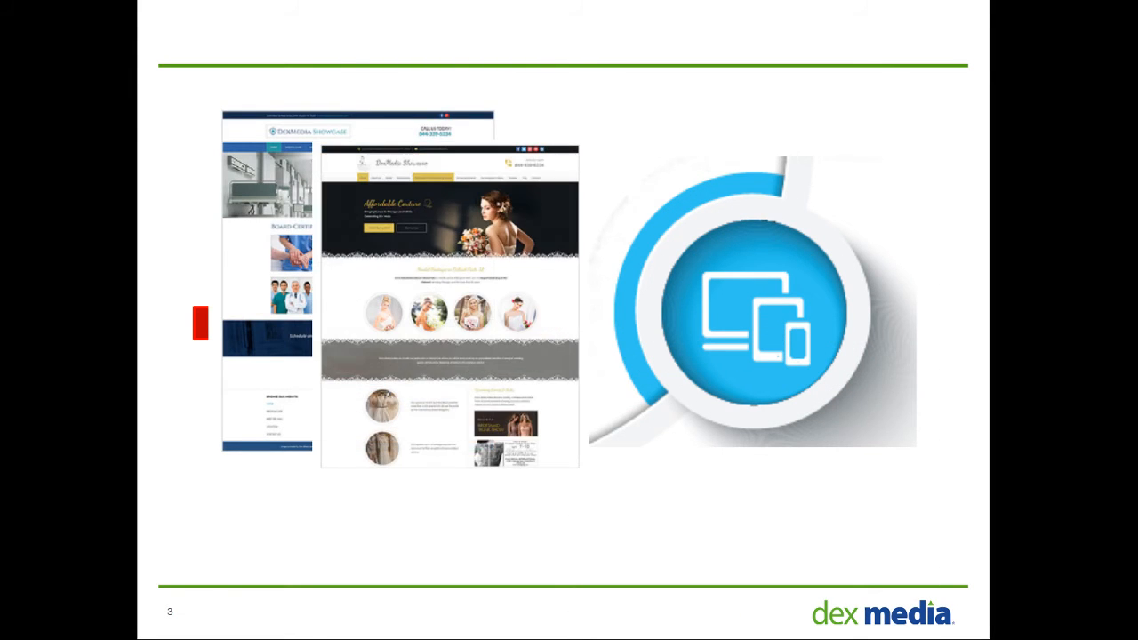